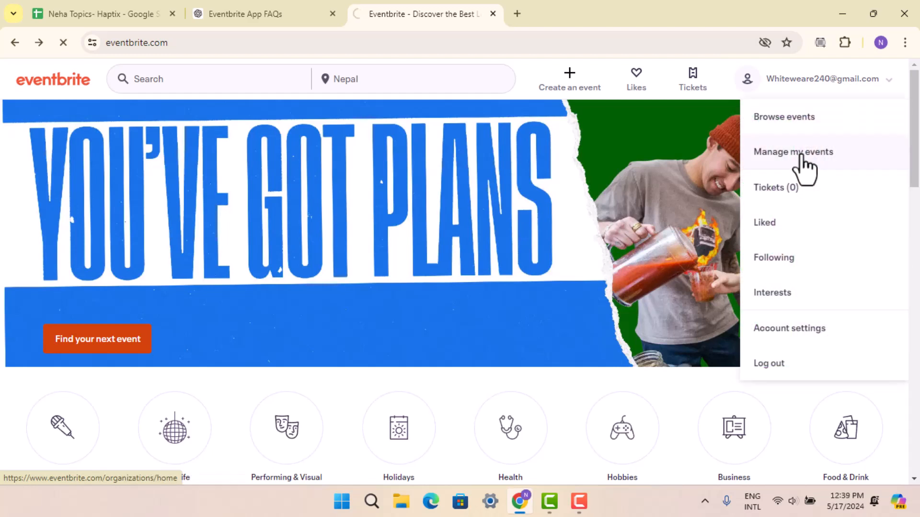
Open the organizer home dashboard through 'Manage my events' in the account menu
click(792, 152)
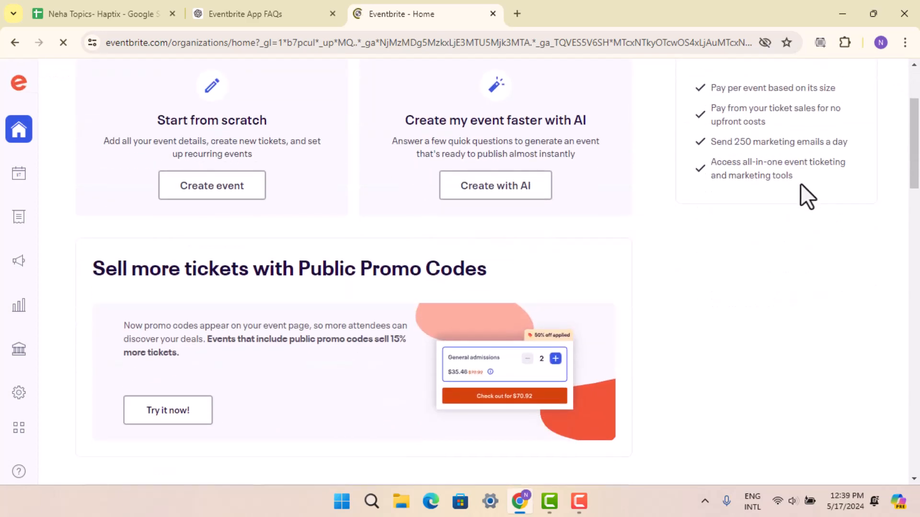
scroll(down, 3)
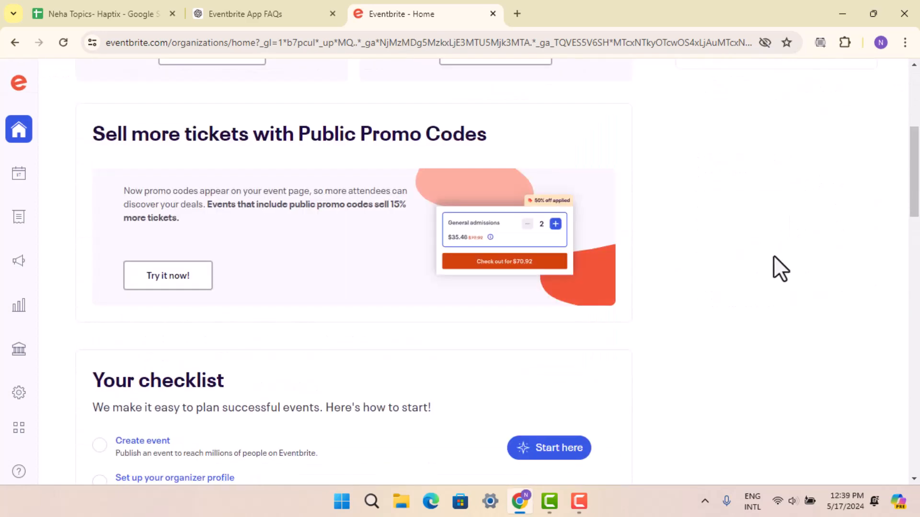
mouse_move(614, 205)
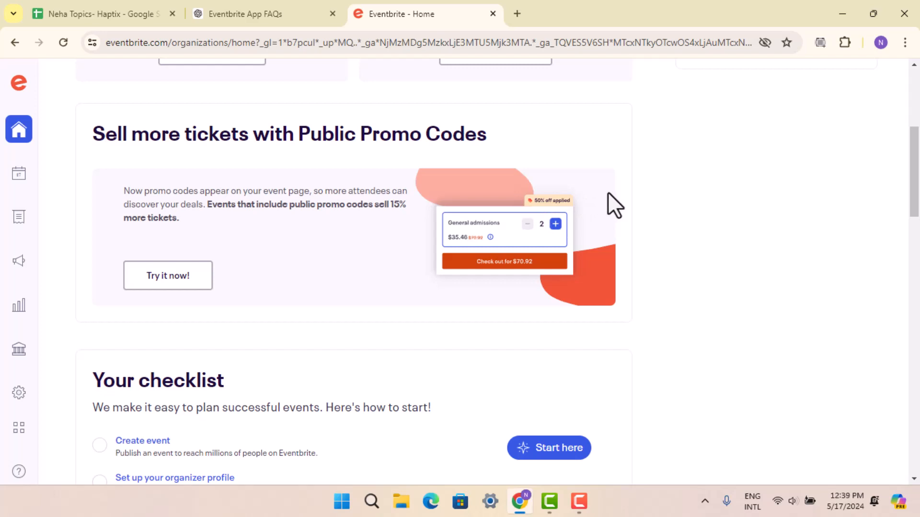
mouse_move(630, 205)
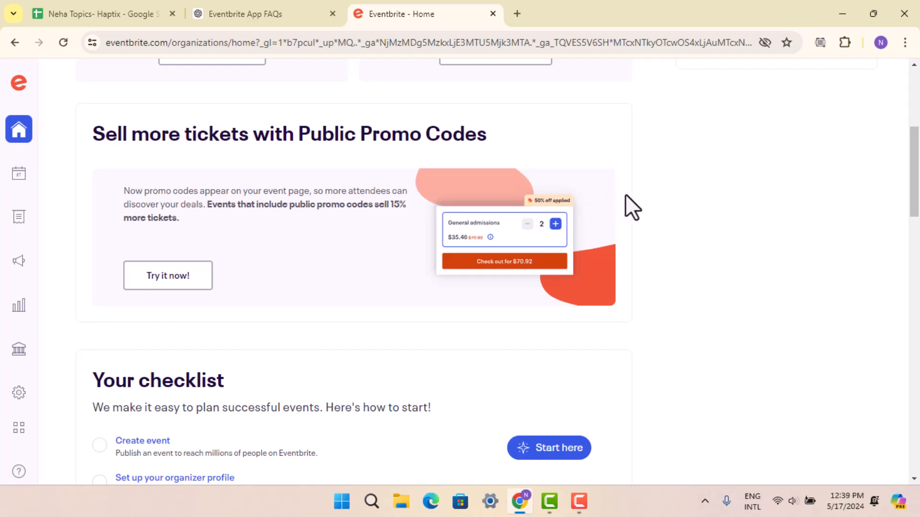